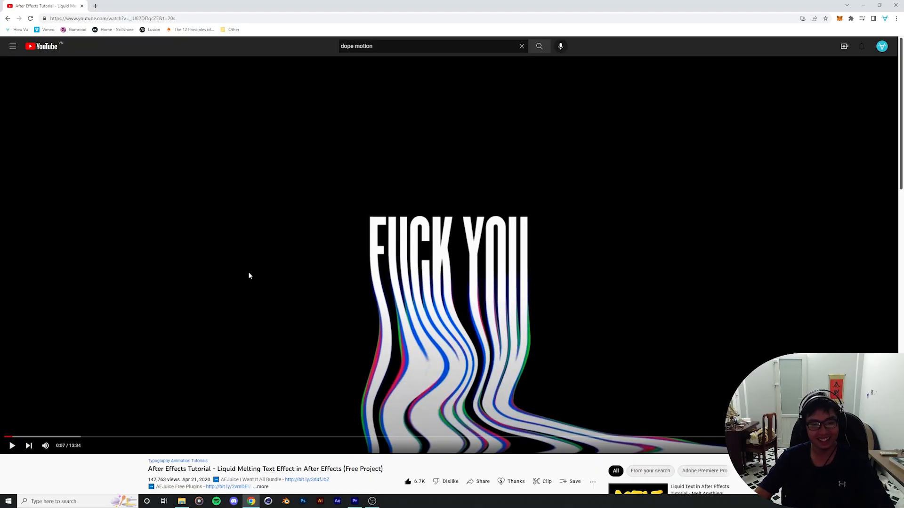
mouse_move(23, 440)
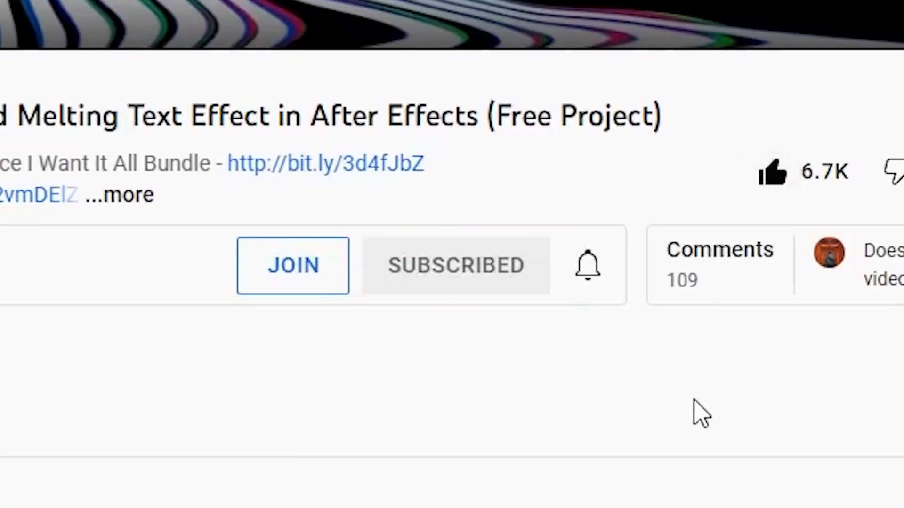
Step: Dismiss the browser playlist options and switch over to the After Effects project with Comp 1
scroll("up", 3)
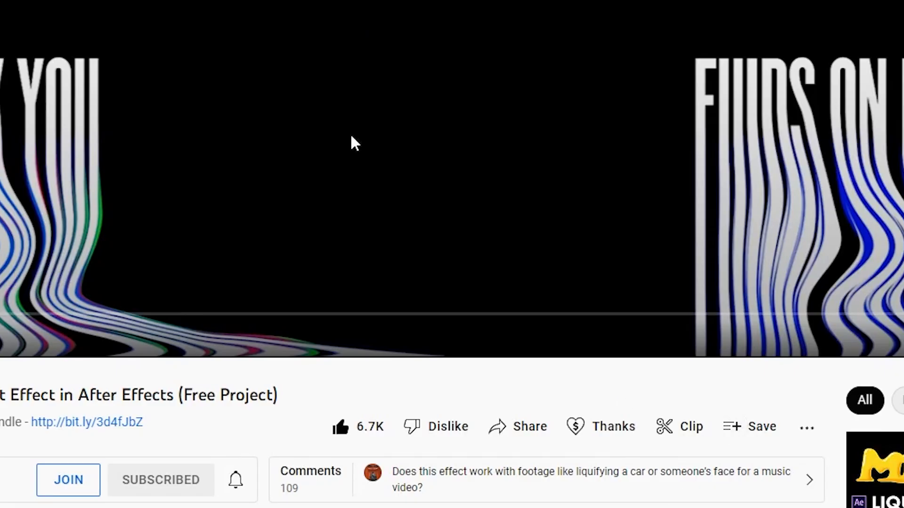
left_click(750, 427)
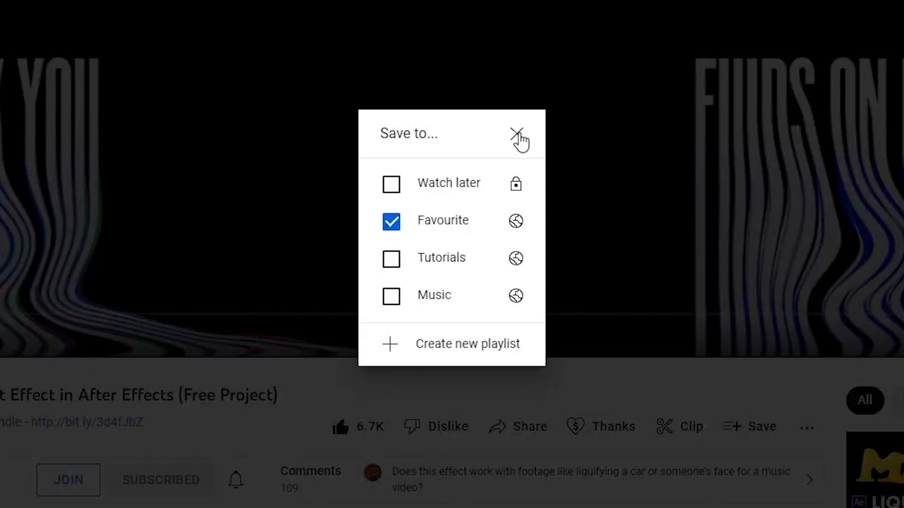
left_click(517, 133)
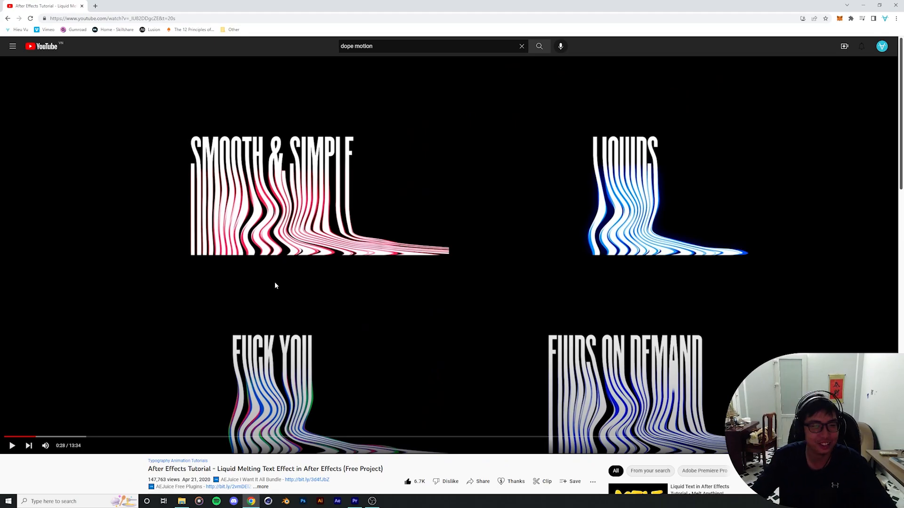
left_click(338, 501)
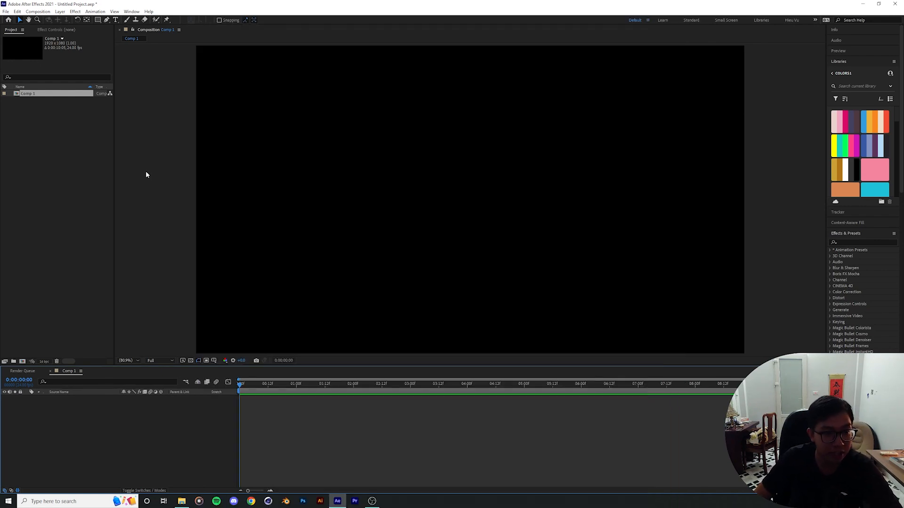
mouse_move(118, 3)
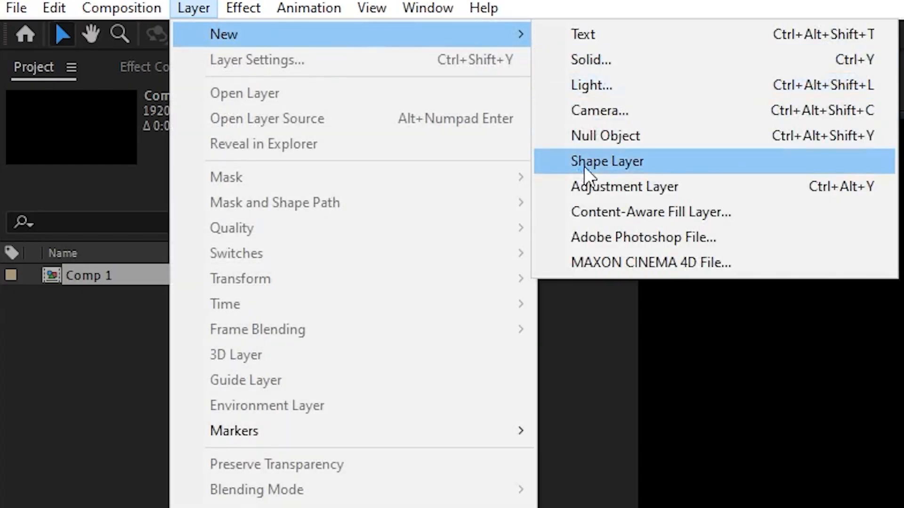
Step: Create a shape layer with a white-stroked line and reveal its properties in the timeline
left_click(607, 161)
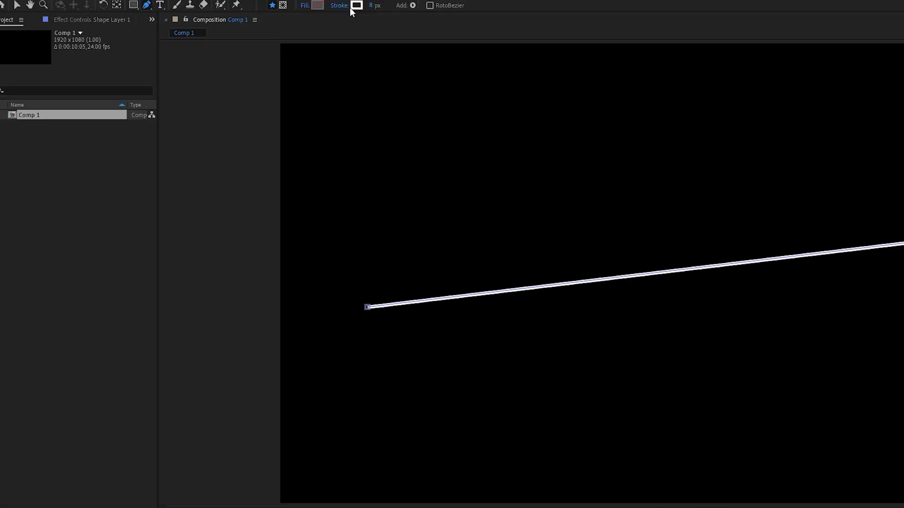
left_click(356, 6)
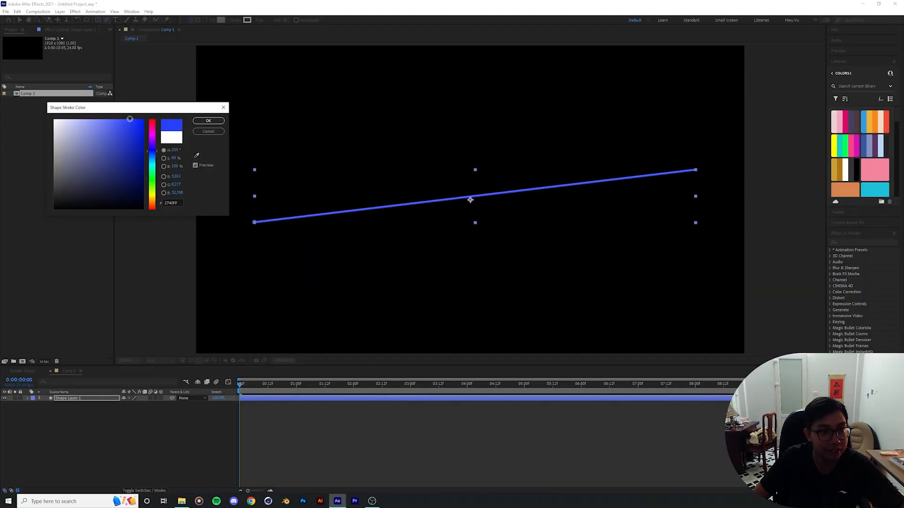
left_click(208, 121)
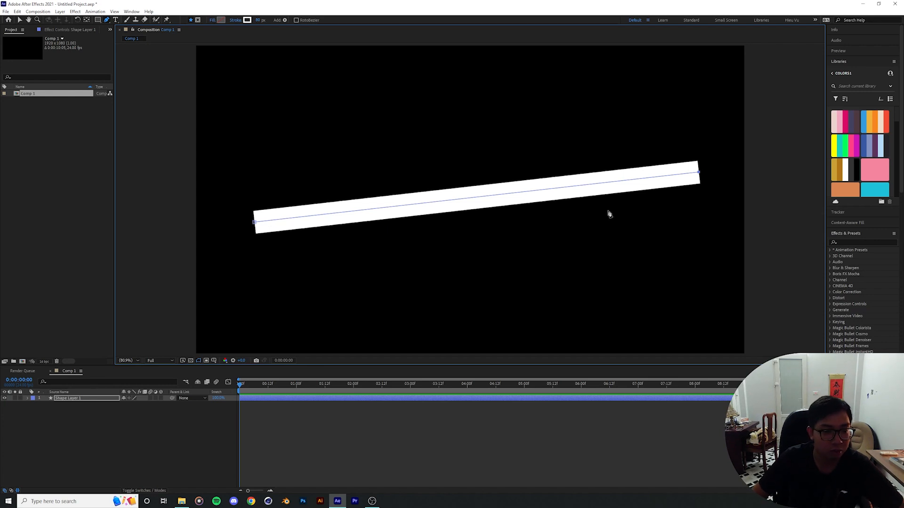
left_click(34, 399)
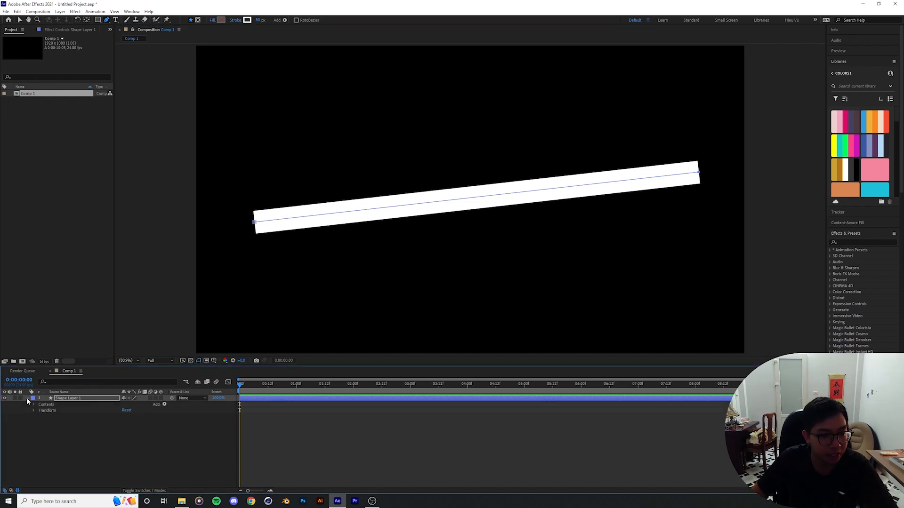
Step: Expand the shape layer's contents and toggle the Shape 1 group to reach its path and Trim Paths
left_click(34, 404)
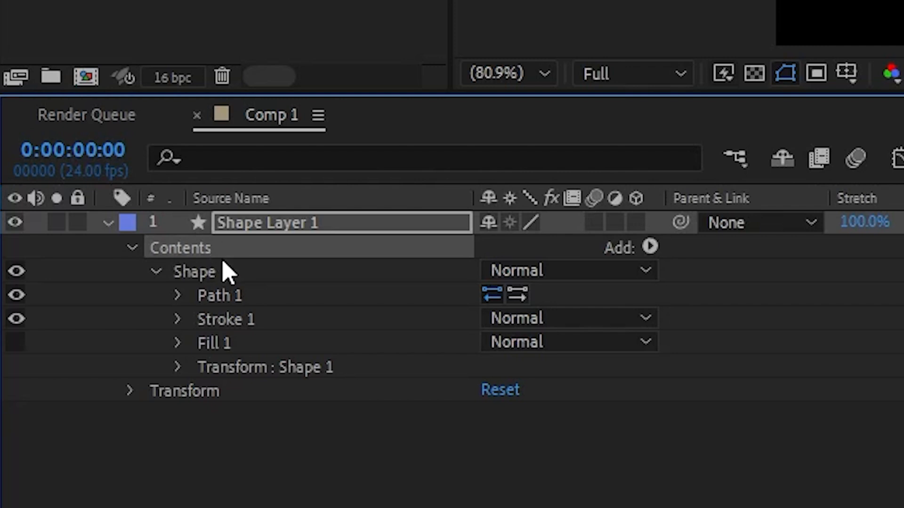
left_click(154, 271)
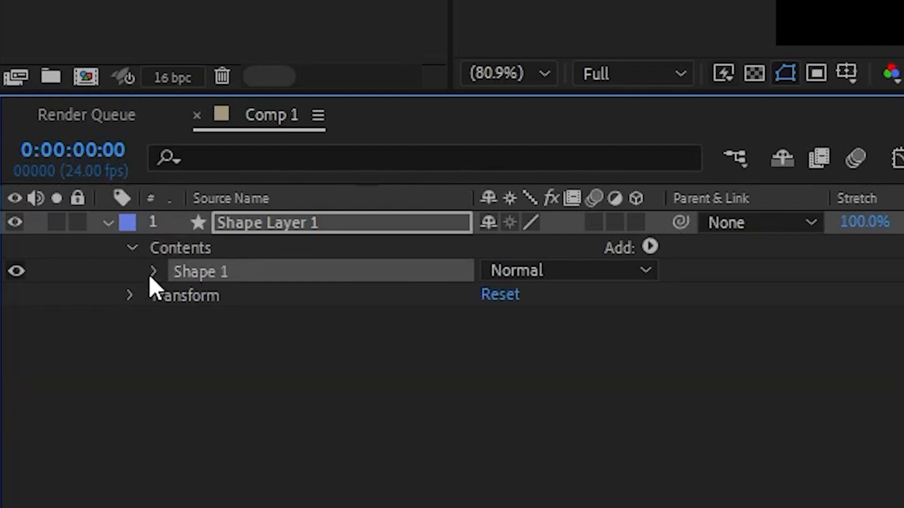
left_click(153, 271)
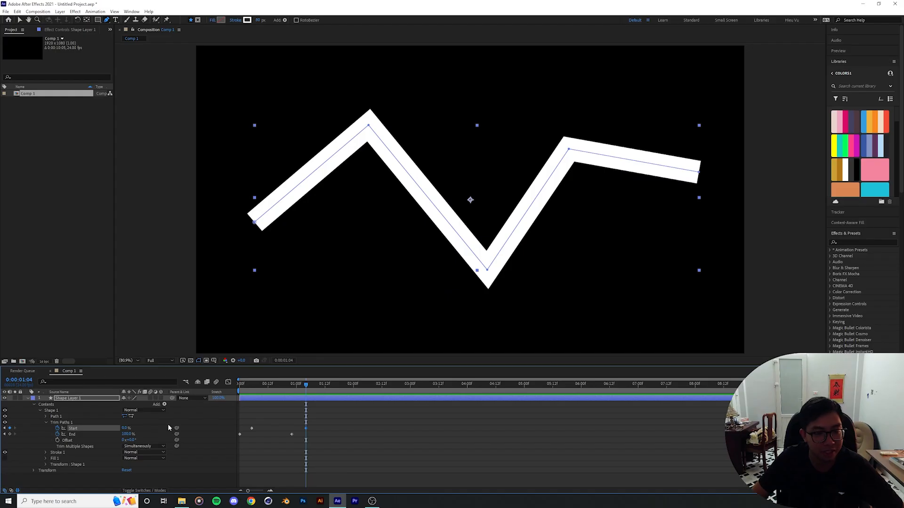
mouse_move(294, 390)
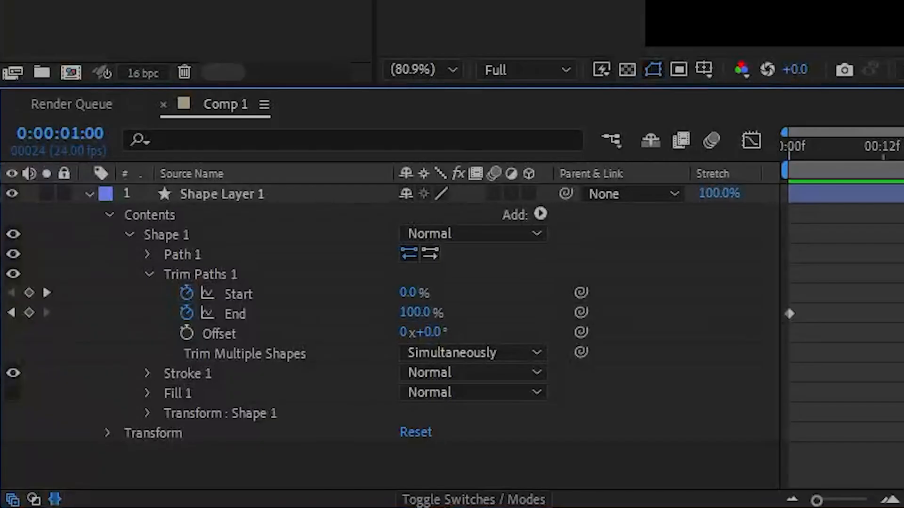
Step: Enter point editing on the zigzag path to pull bezier handles on its corners
double_click(222, 194)
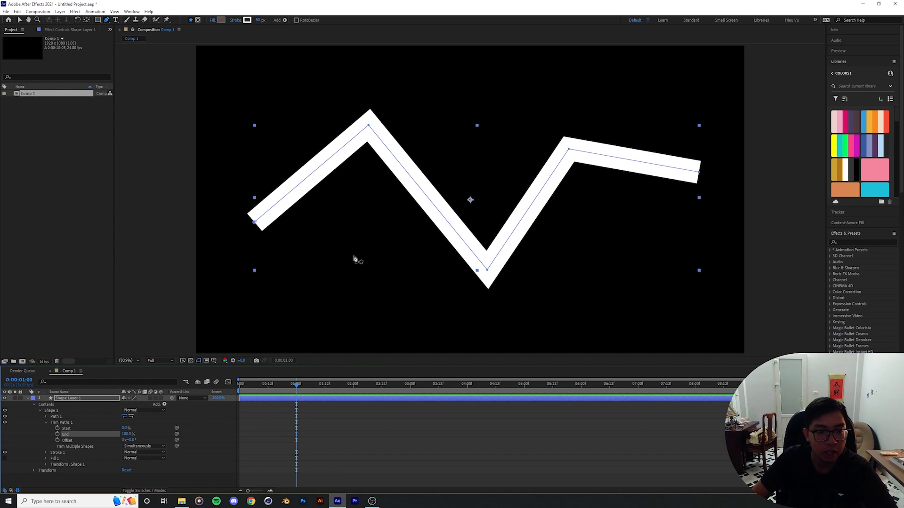
mouse_move(351, 127)
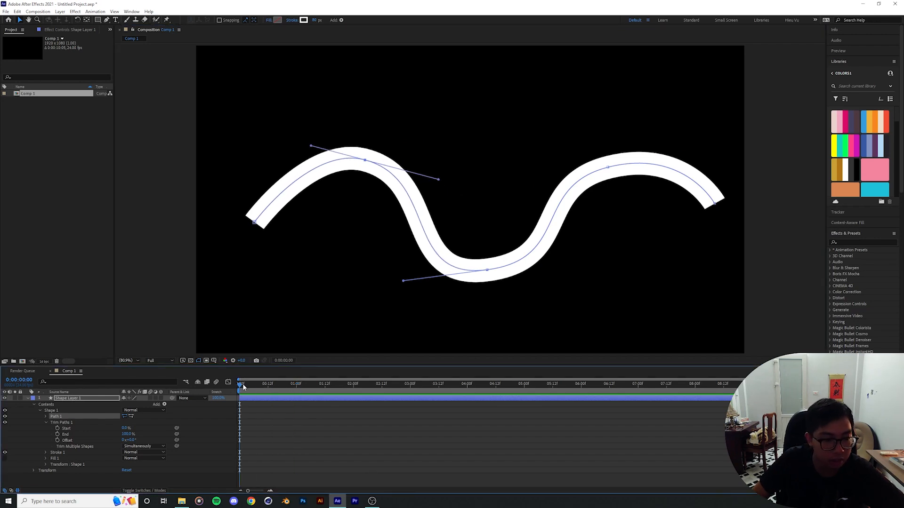
mouse_move(498, 270)
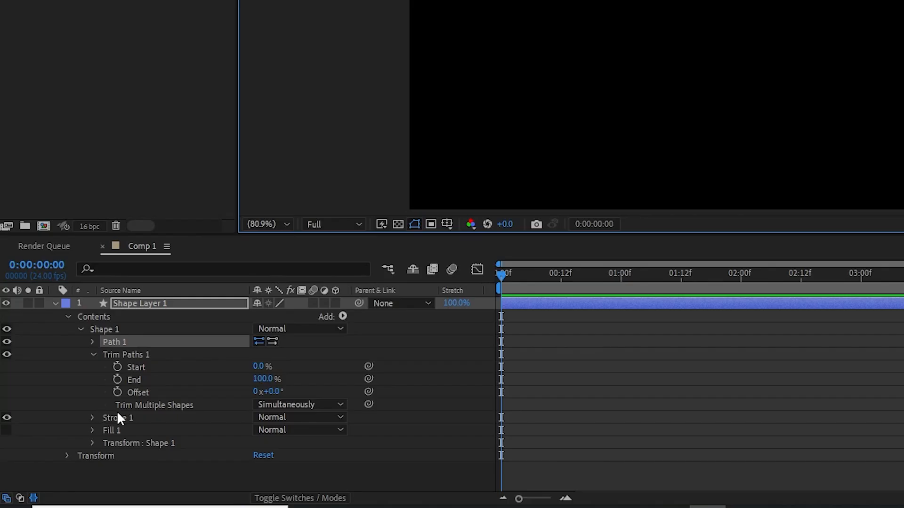
left_click(91, 417)
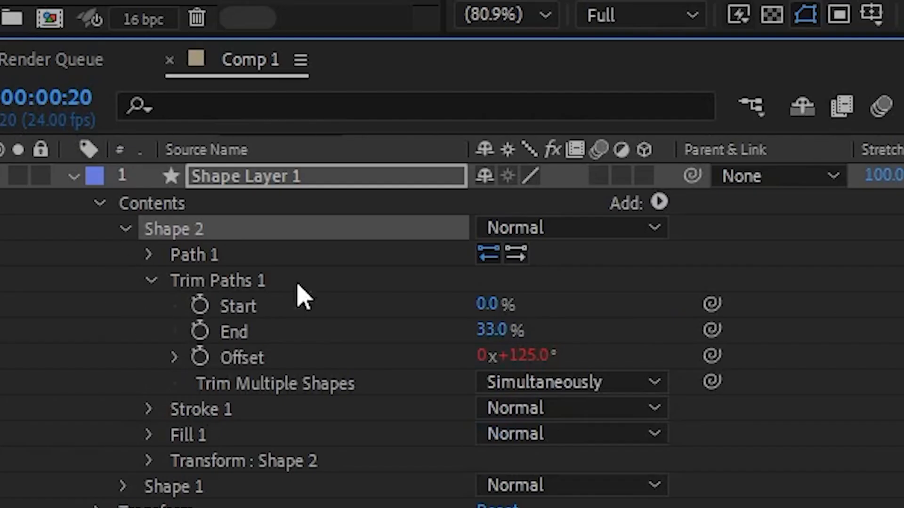
mouse_move(367, 334)
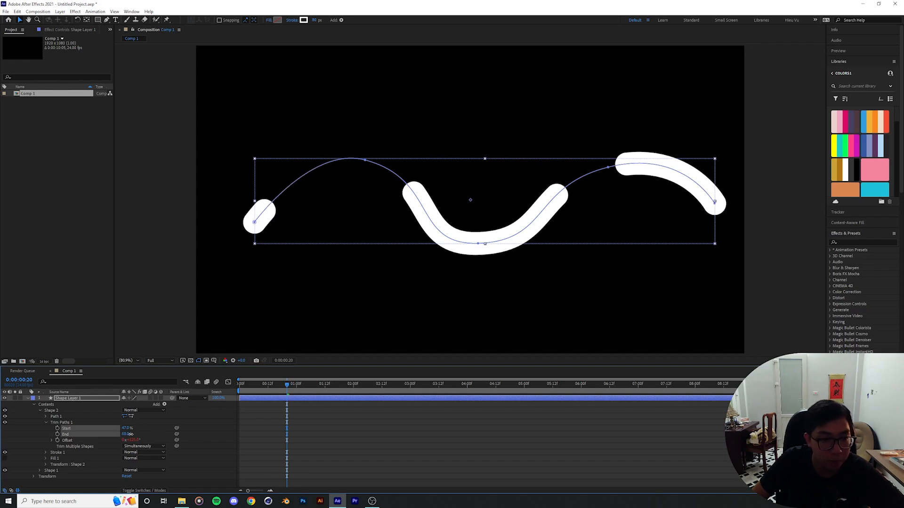
Step: Set the Shape 3 segments' stroke colour to orange
left_click(304, 19)
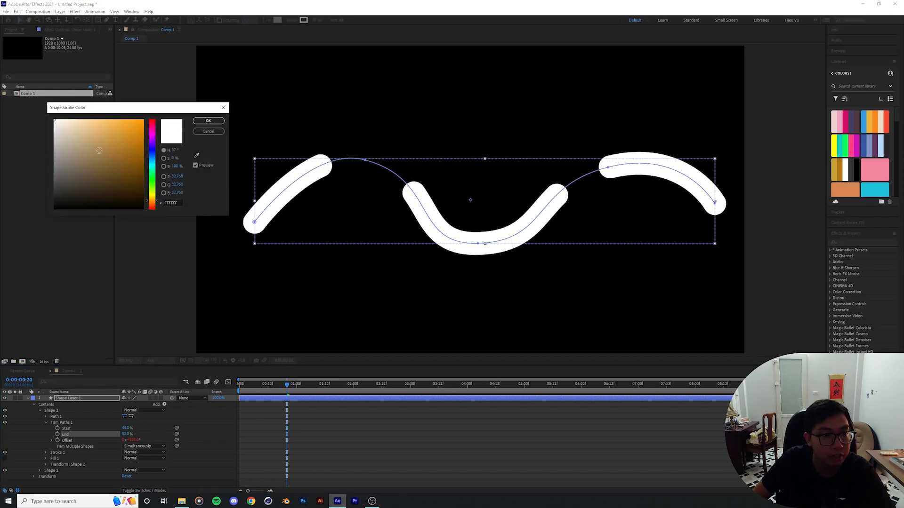
left_click(208, 120)
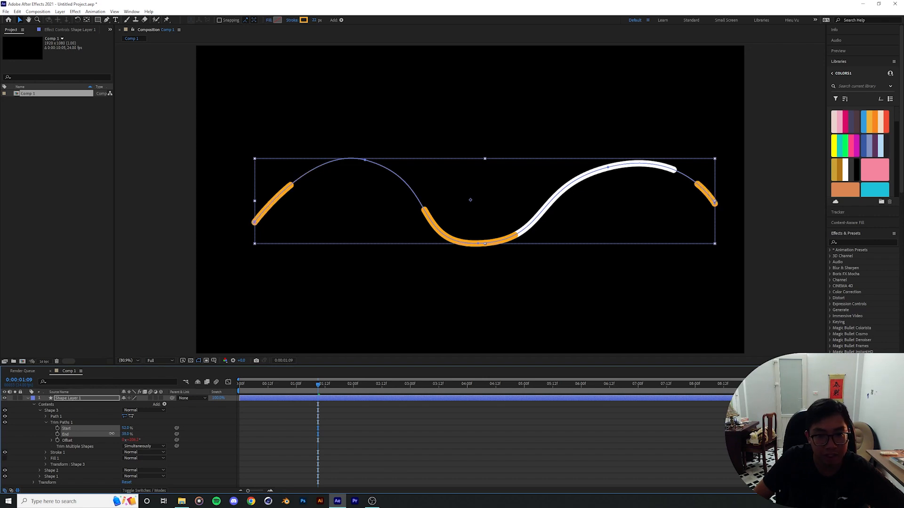
Step: Pick a new stroke colour for the next duplicated wave copy
left_click(303, 20)
type("time*180")
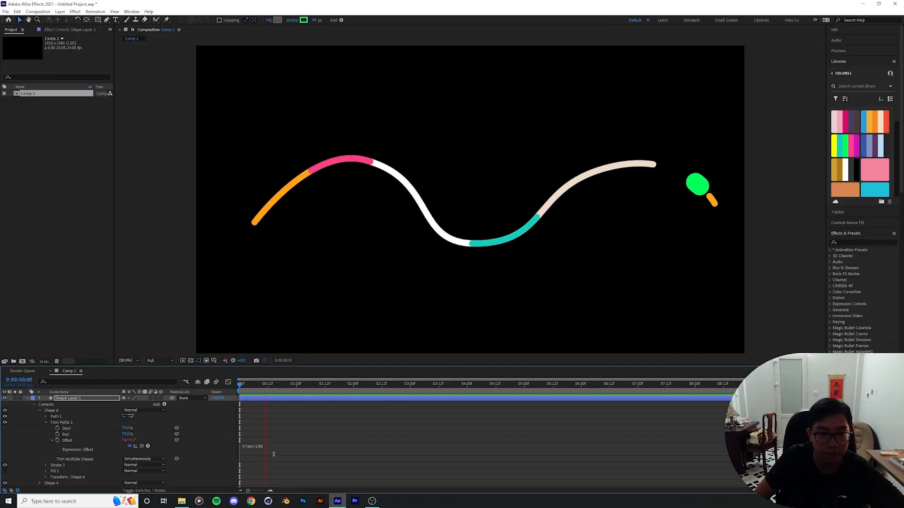
Step: Collapse the shape groups and play the looping coloured-segment animation
left_click(434, 383)
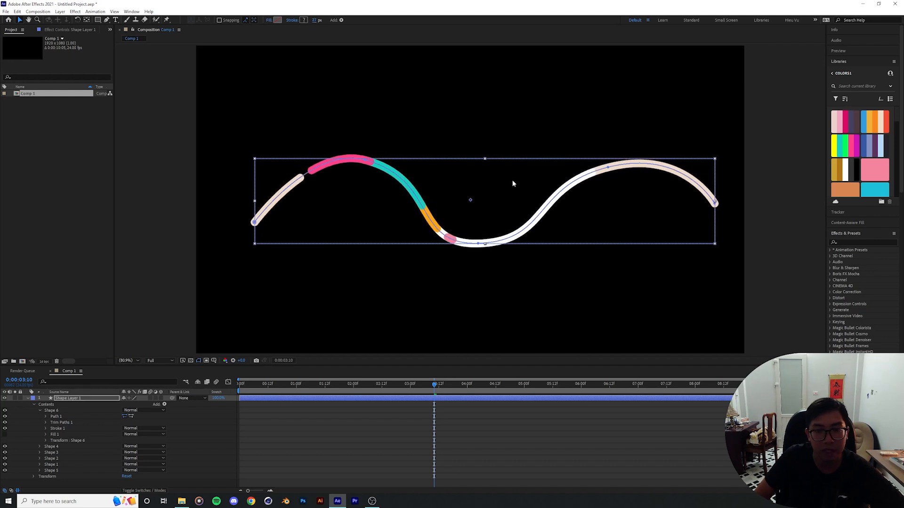
left_click(269, 384)
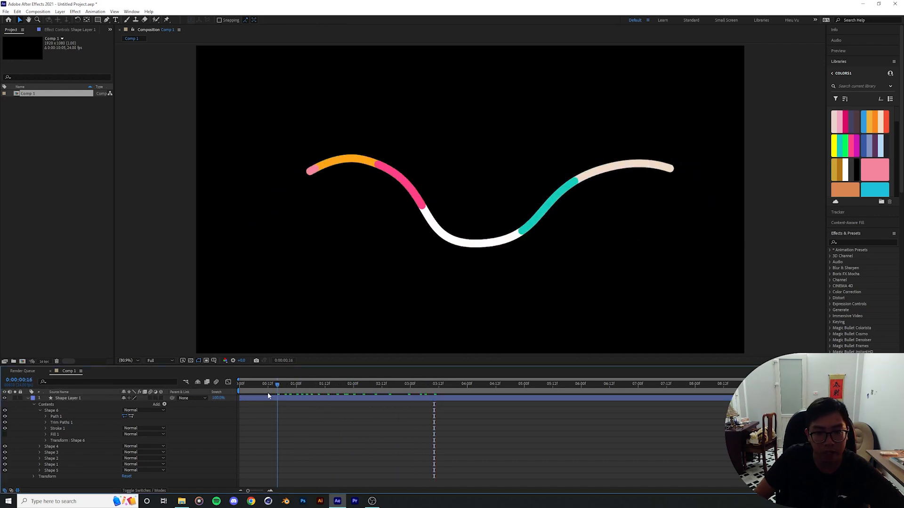
left_click(398, 383)
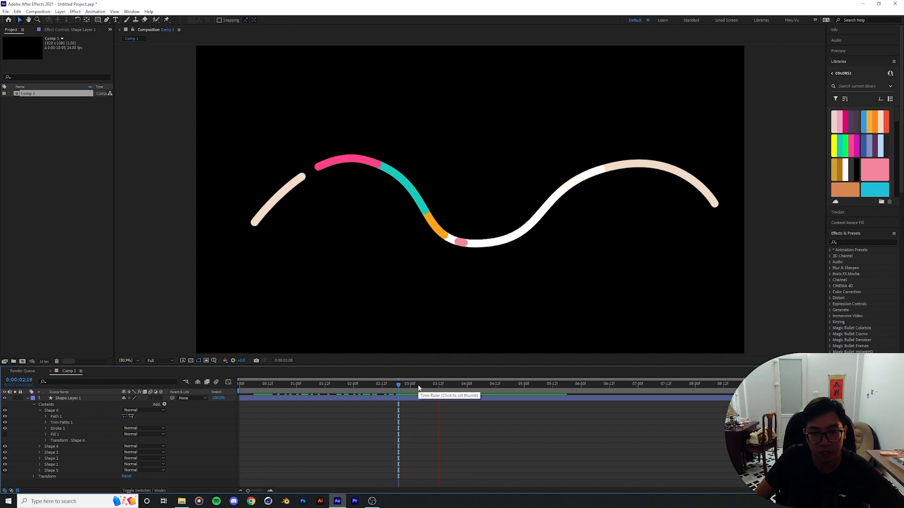
left_click(513, 383)
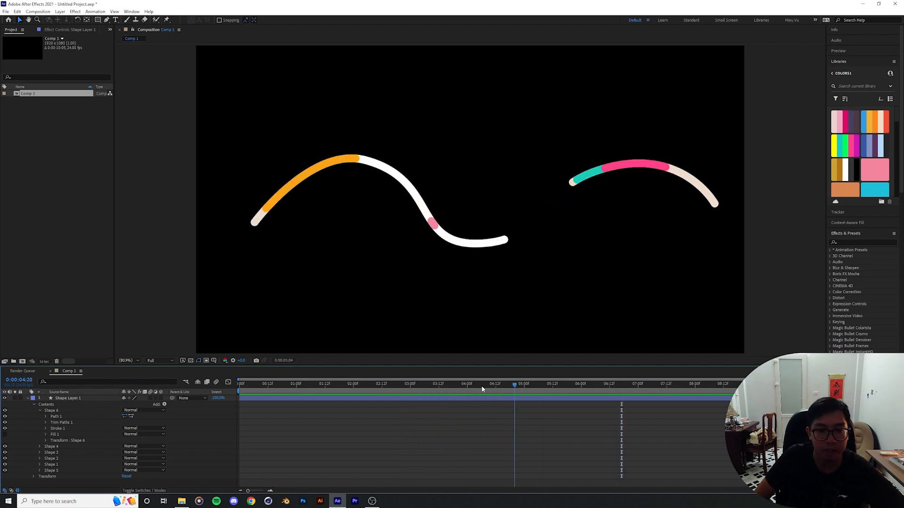
left_click(386, 383)
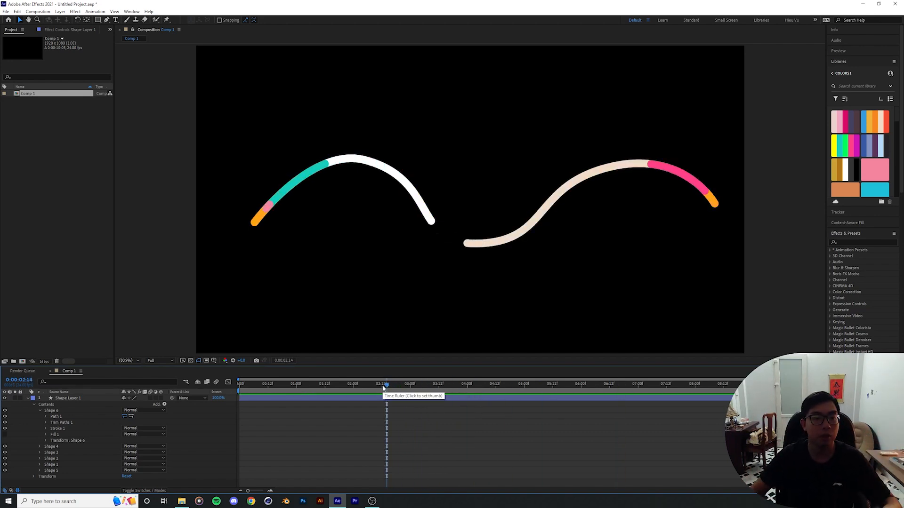
left_click(51, 410)
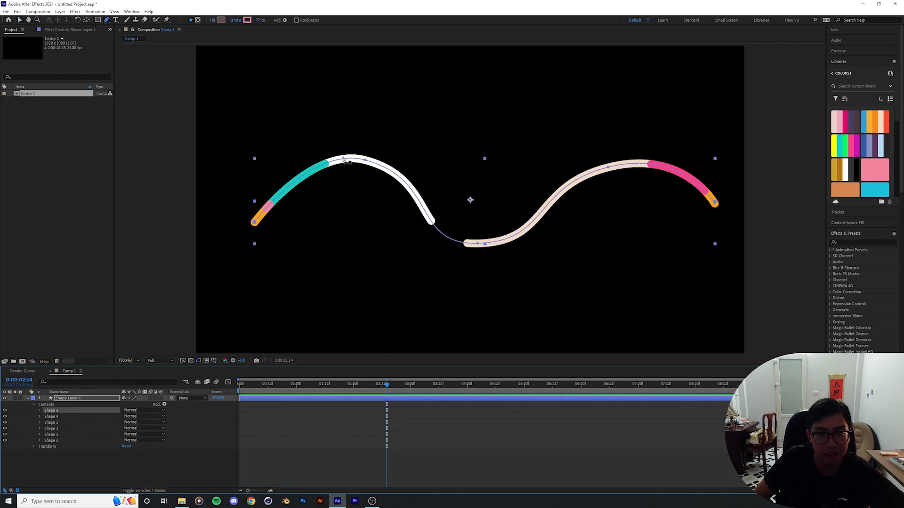
mouse_move(717, 220)
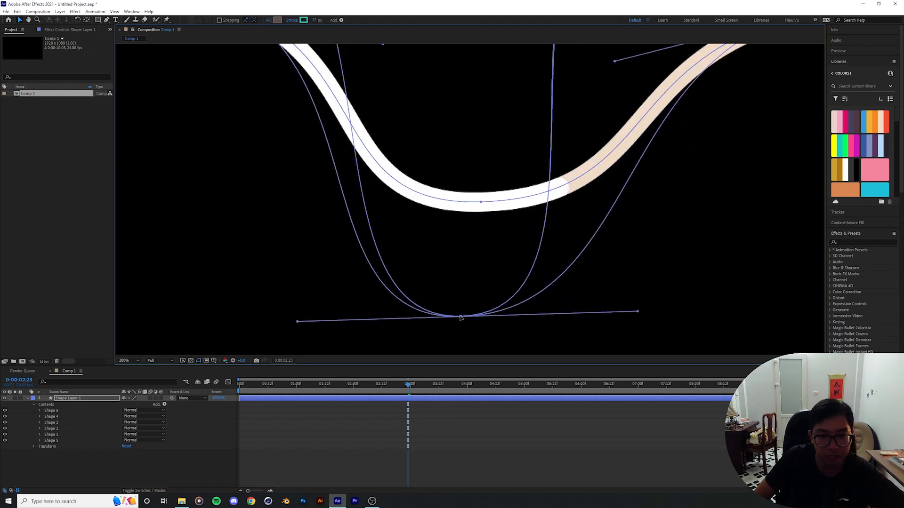
Step: Select Shape Layer 1 so one copy's path vertex can be dragged into a taller curve
left_click(124, 361)
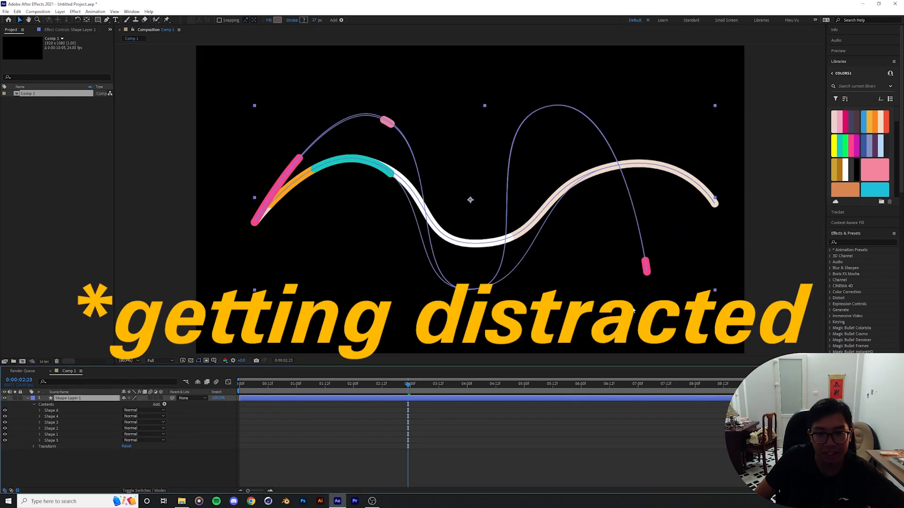
mouse_move(372, 127)
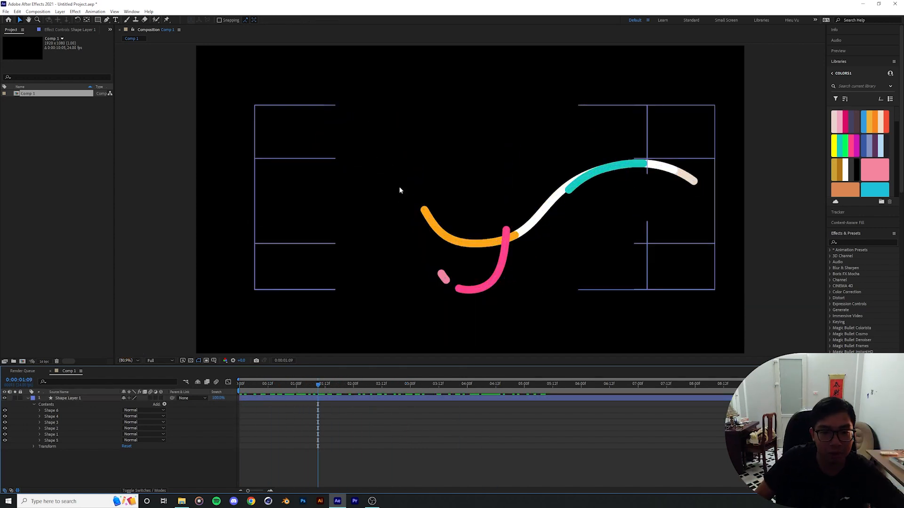
Step: Expand Shape 5's Trim Paths 1 showing 27% start, 83% end and the Offset expression
left_click(368, 383)
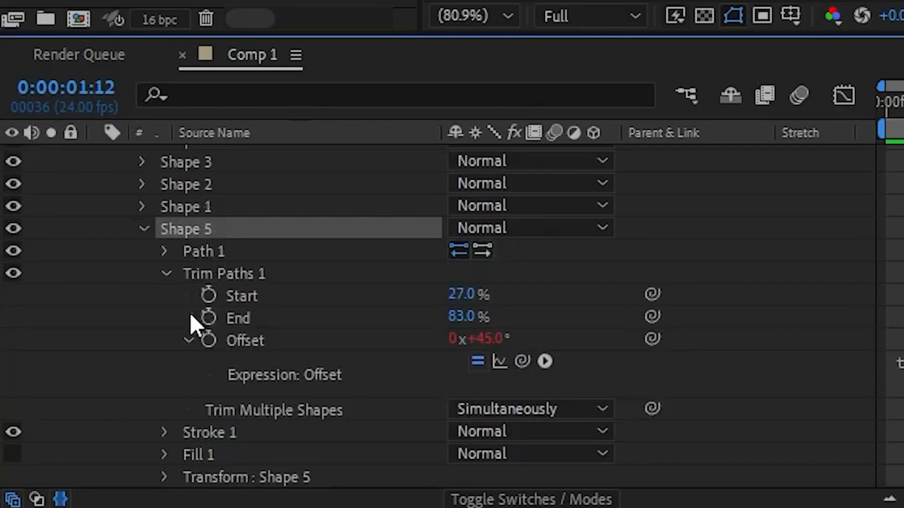
Step: Collapse Trim Paths 1 and expose the Path property under Shape 5 and Shape 1
left_click(165, 273)
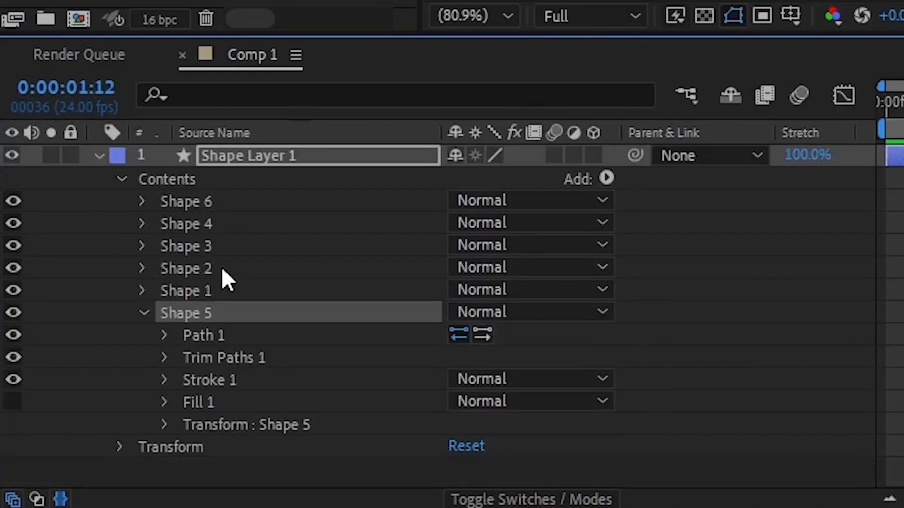
left_click(185, 290)
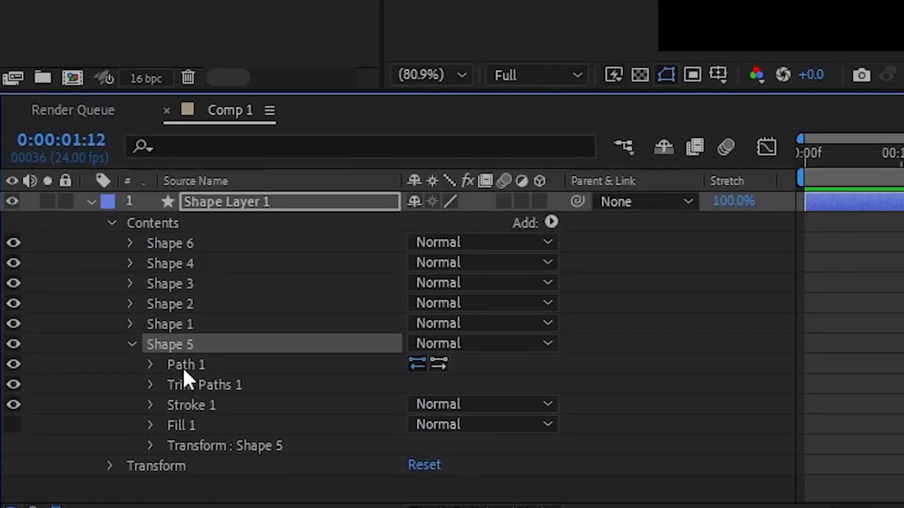
left_click(186, 364)
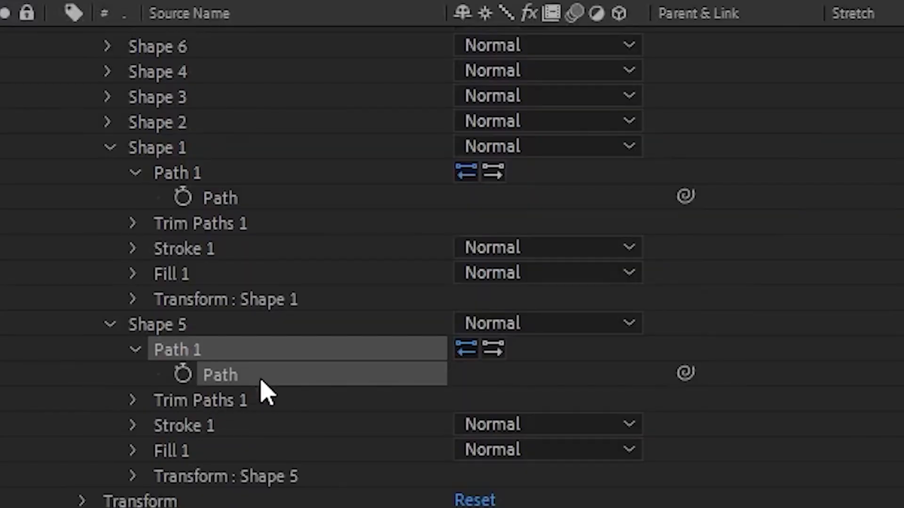
mouse_move(242, 372)
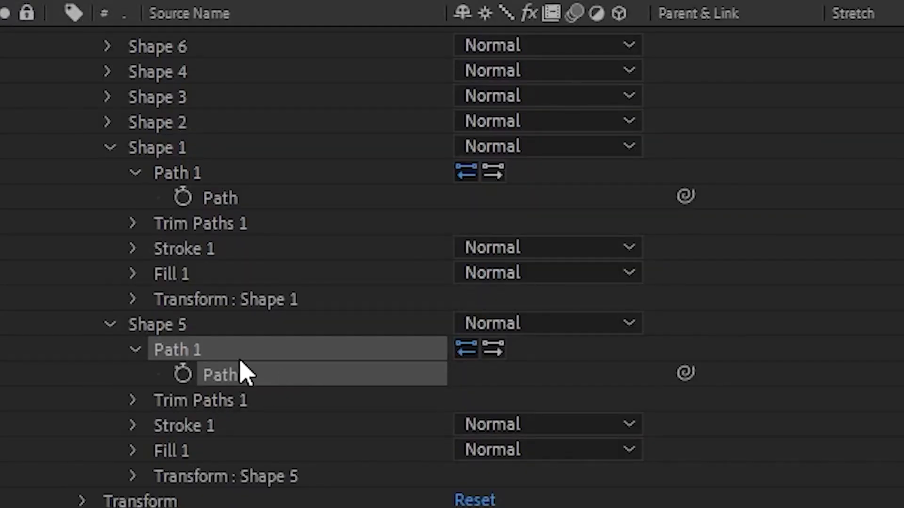
mouse_move(689, 375)
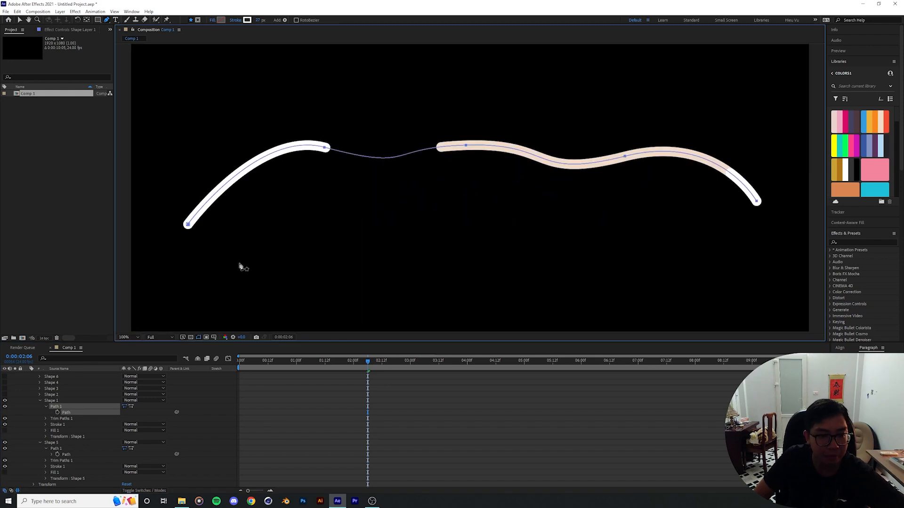
mouse_move(74, 418)
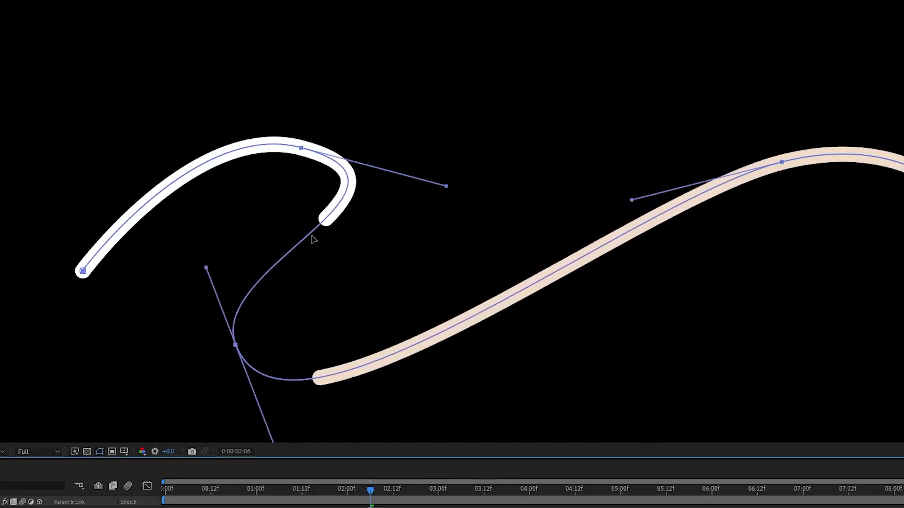
mouse_move(318, 170)
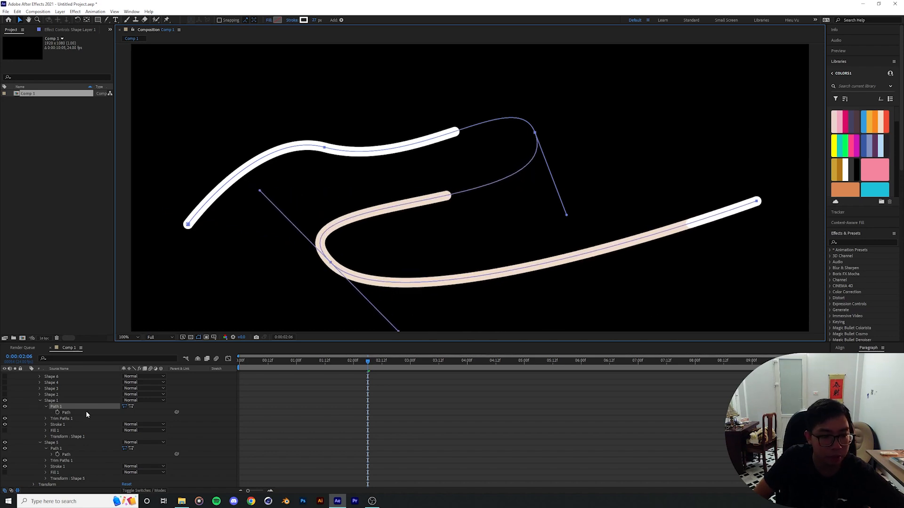
mouse_move(172, 417)
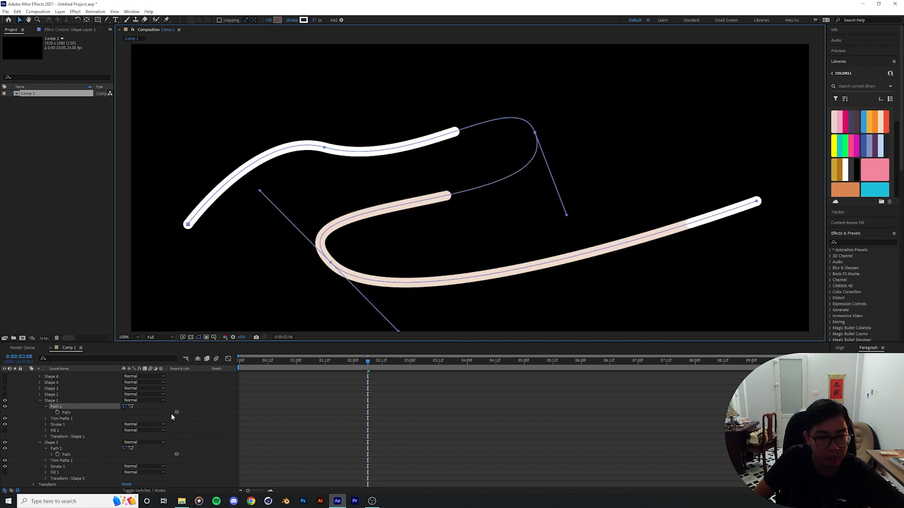
Step: Select Shape 2 (the orange segment) and expand it to reach its Path property
left_click(68, 375)
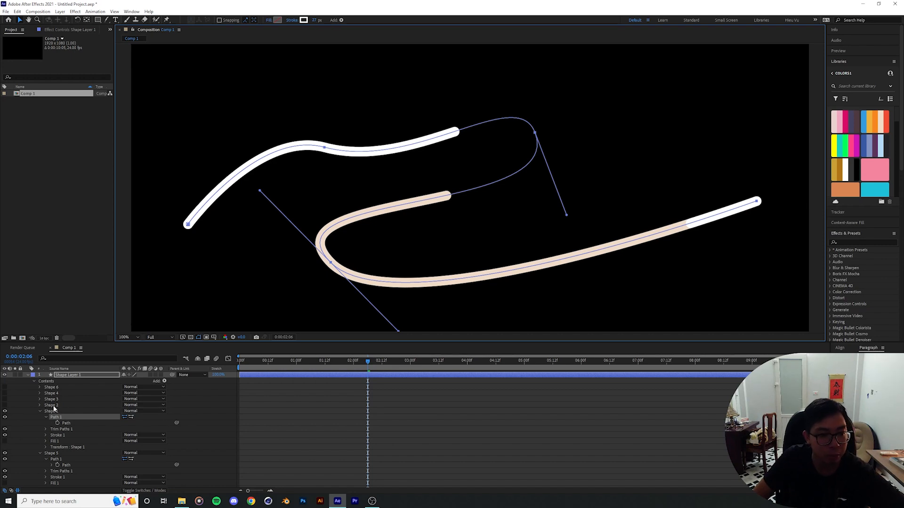
left_click(51, 405)
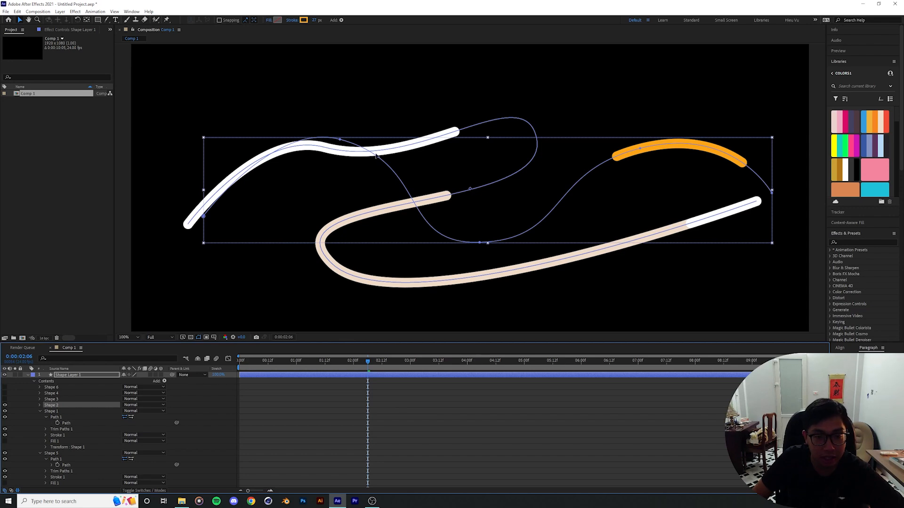
mouse_move(506, 299)
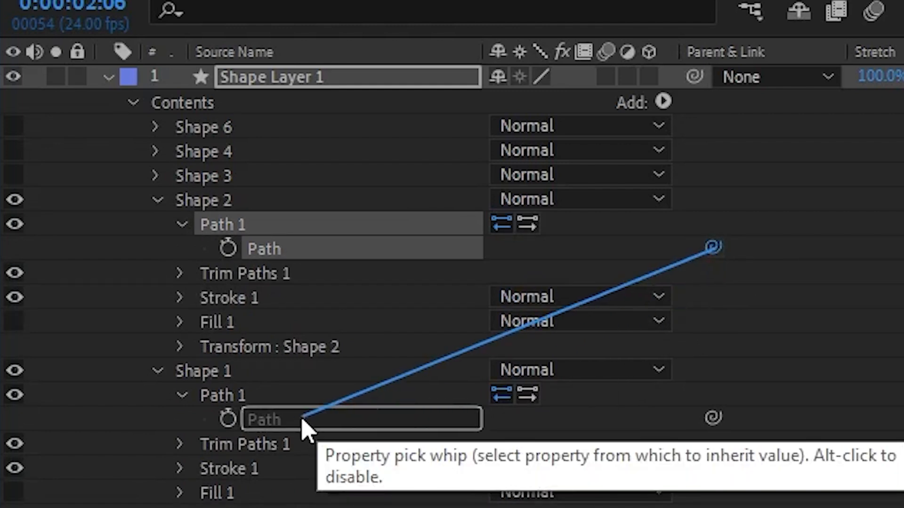
mouse_move(285, 429)
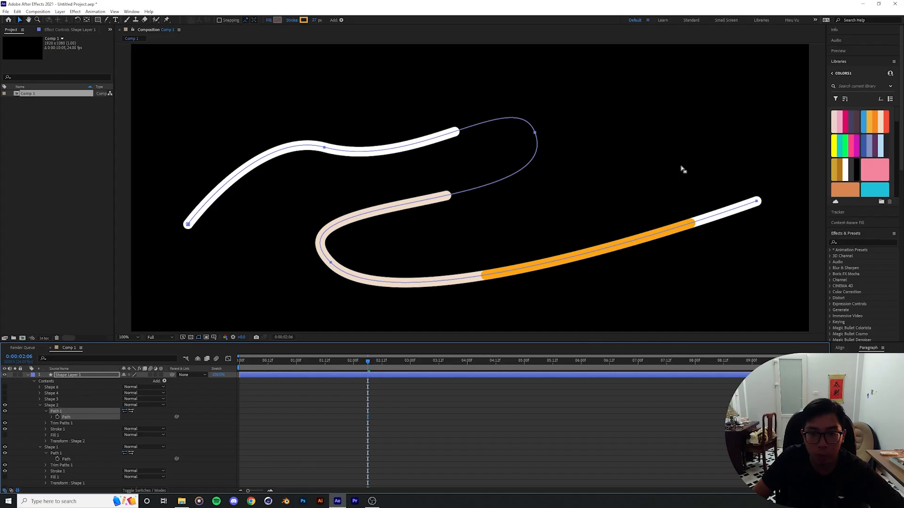
mouse_move(515, 321)
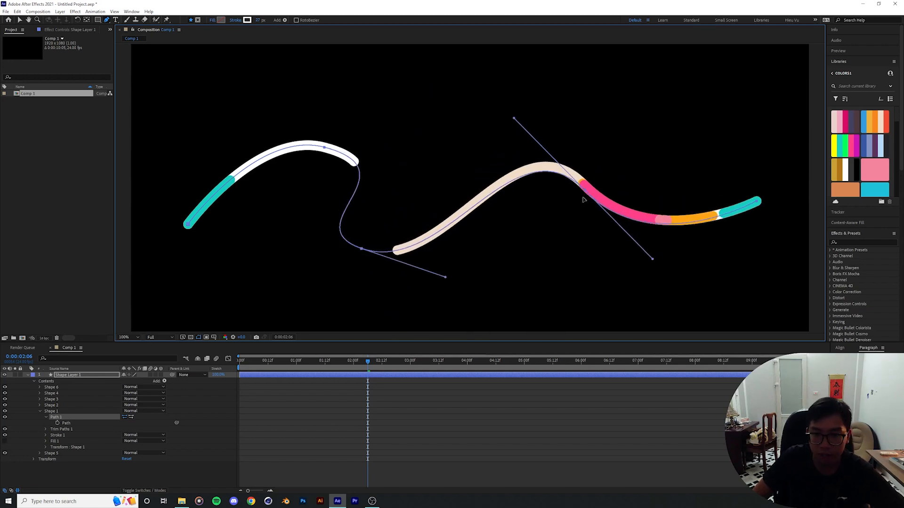
Step: Return the playhead to the start of the animation at 0
left_click(240, 361)
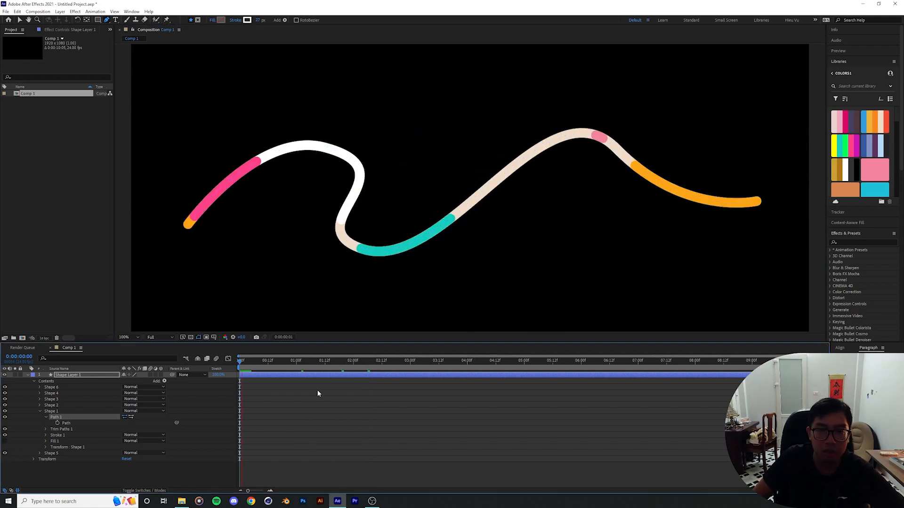
Step: Bring up the Create Nulls From Paths script panel from the Window menu
left_click(296, 361)
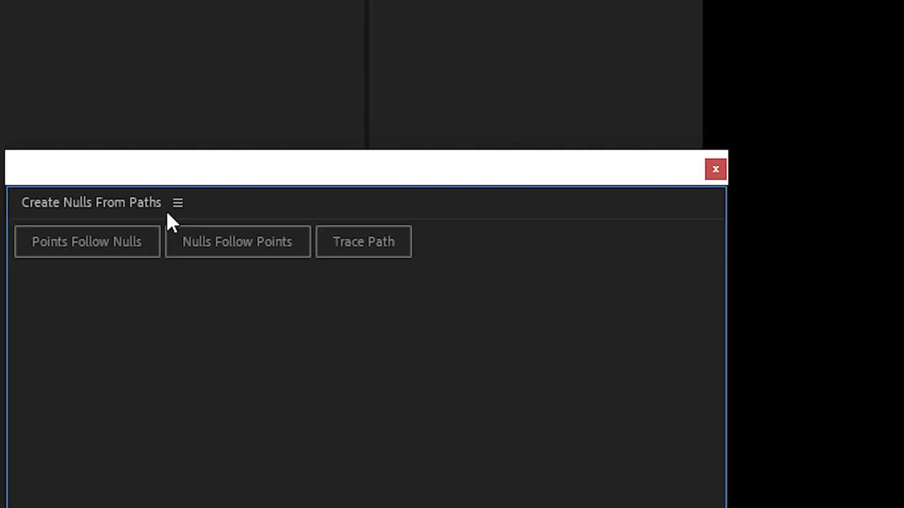
mouse_move(260, 188)
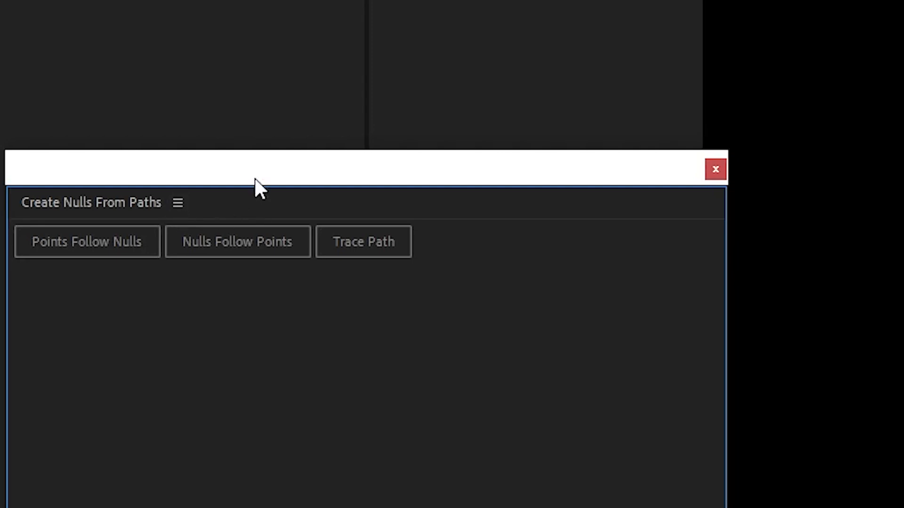